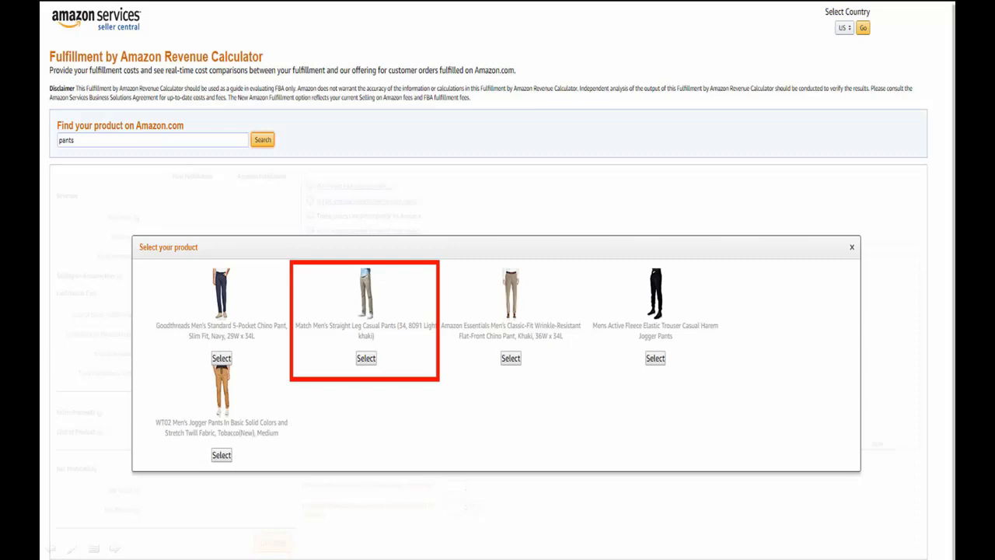
mouse_move(377, 327)
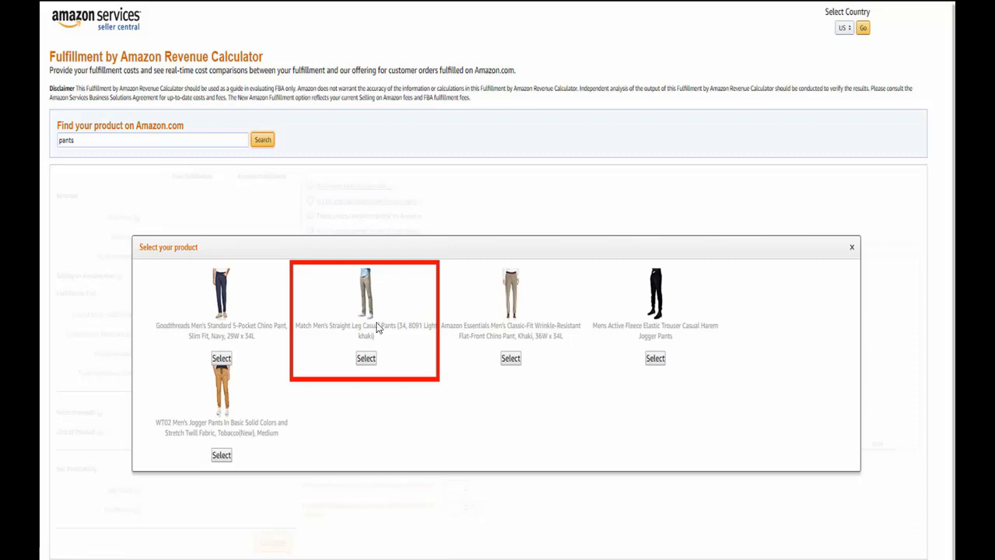